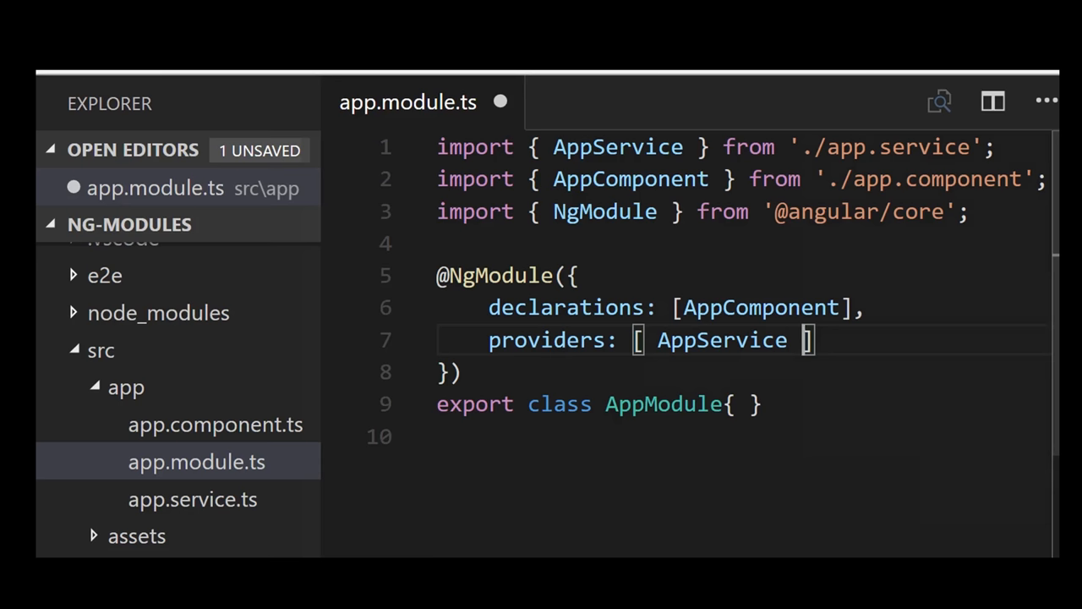
type("bootstrap: [ AppComponent ]")
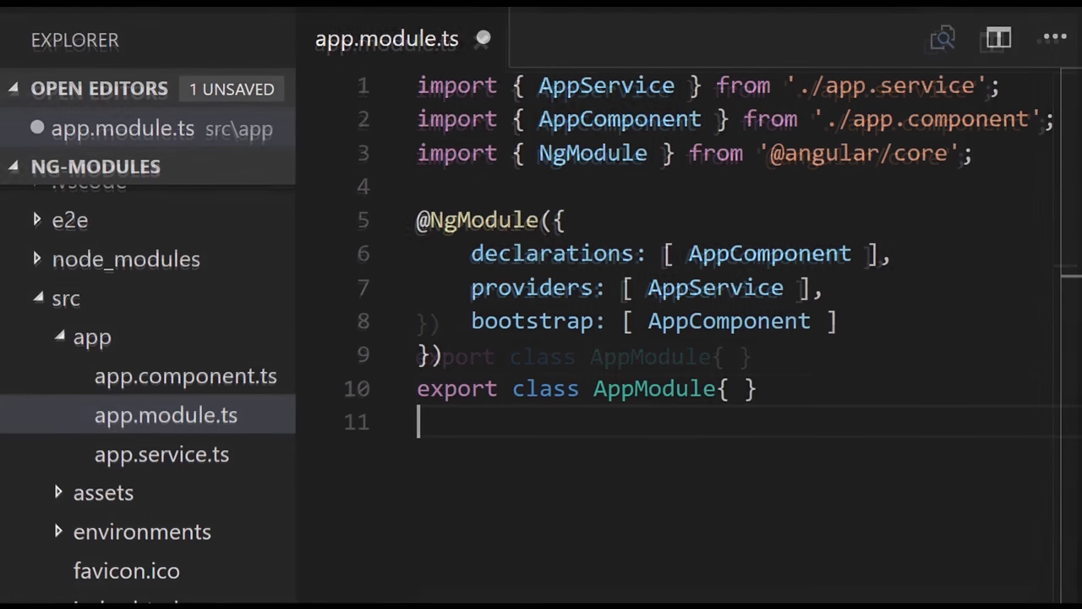